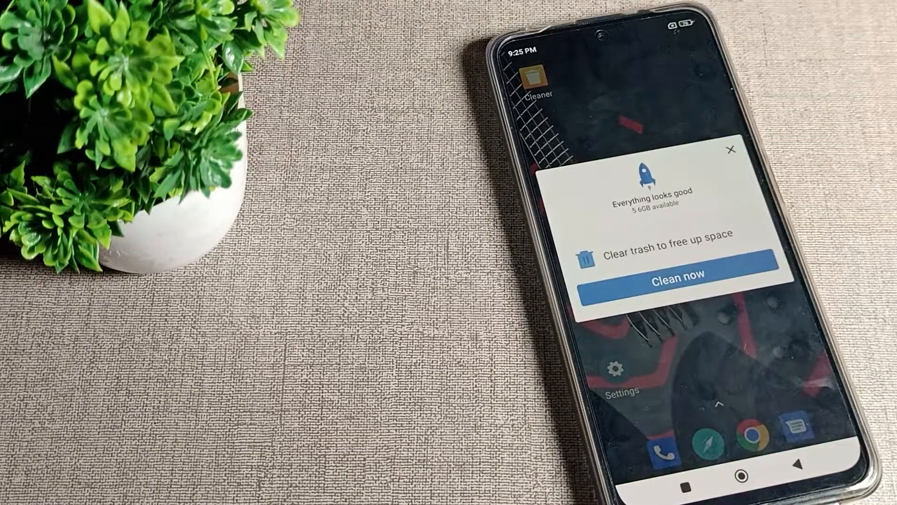
# Launch Settings from the home screen and scroll toward Sound & vibration.
pyautogui.click(679, 276)
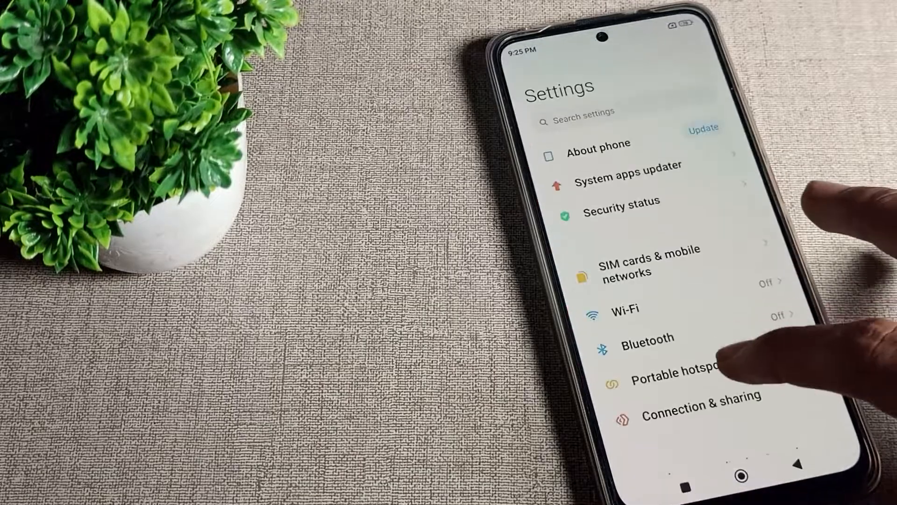
pyautogui.scroll(-3)
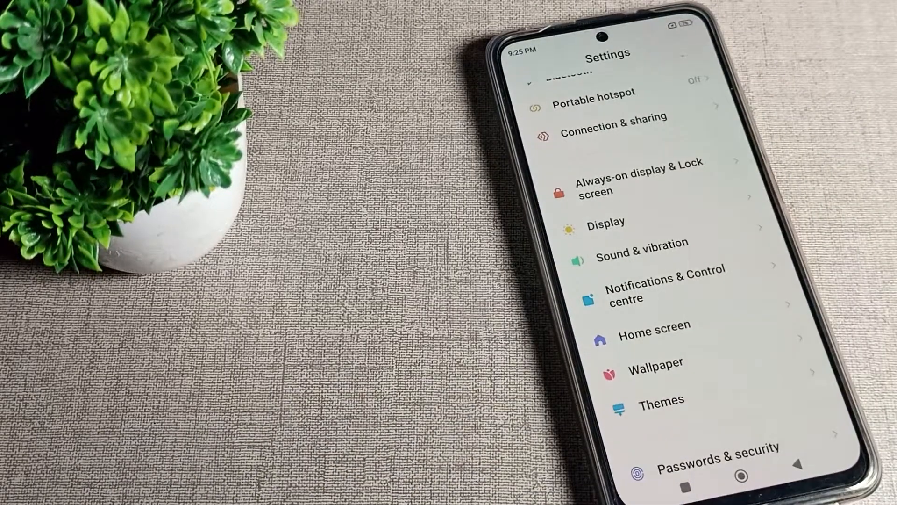
# In Sound & vibration, switch Vibrate in Silent Mode on, then close Settings back to the home screen.
pyautogui.click(641, 242)
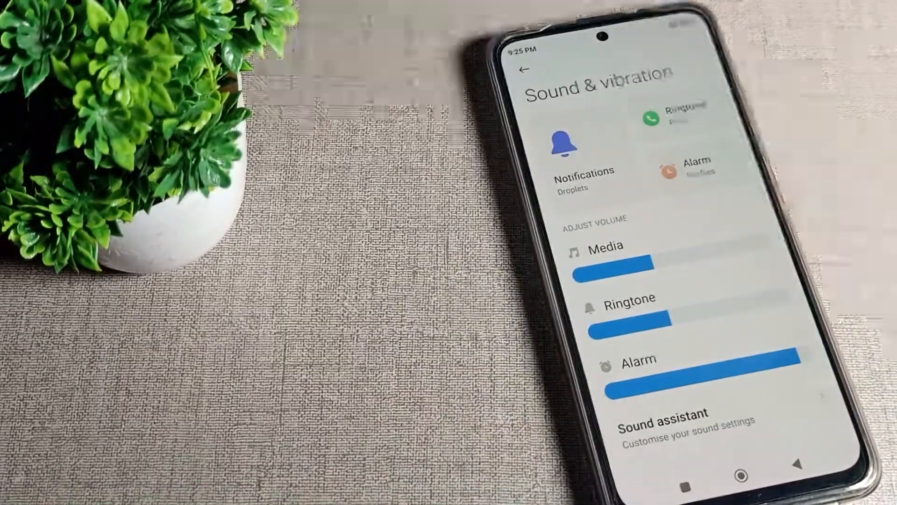
pyautogui.scroll(-3)
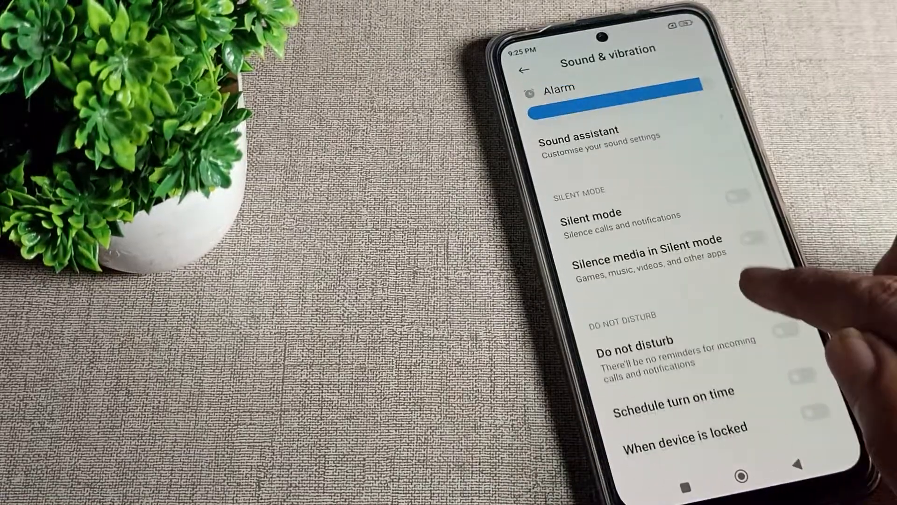
pyautogui.scroll(-3)
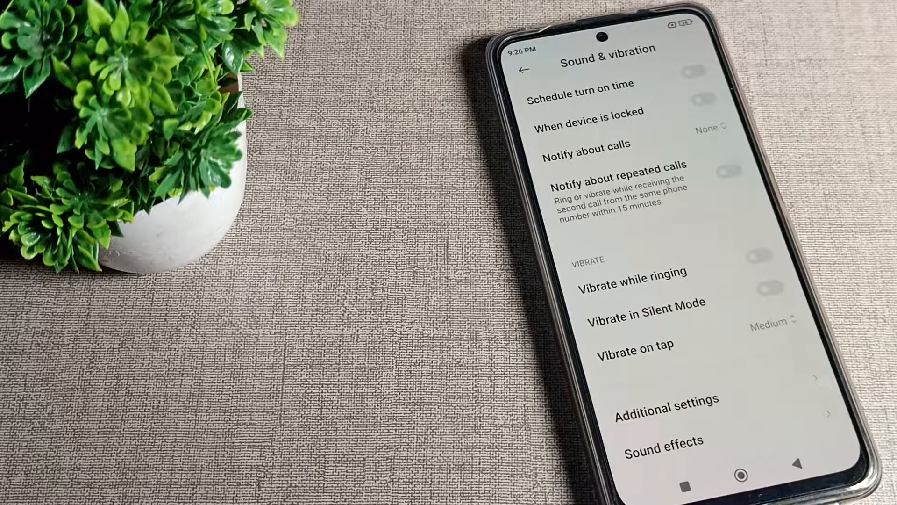
pyautogui.click(769, 287)
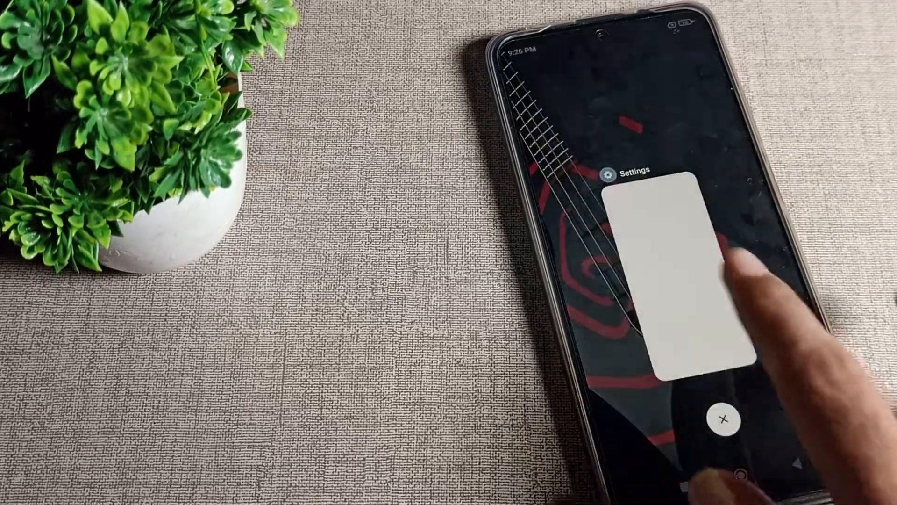
pyautogui.click(722, 418)
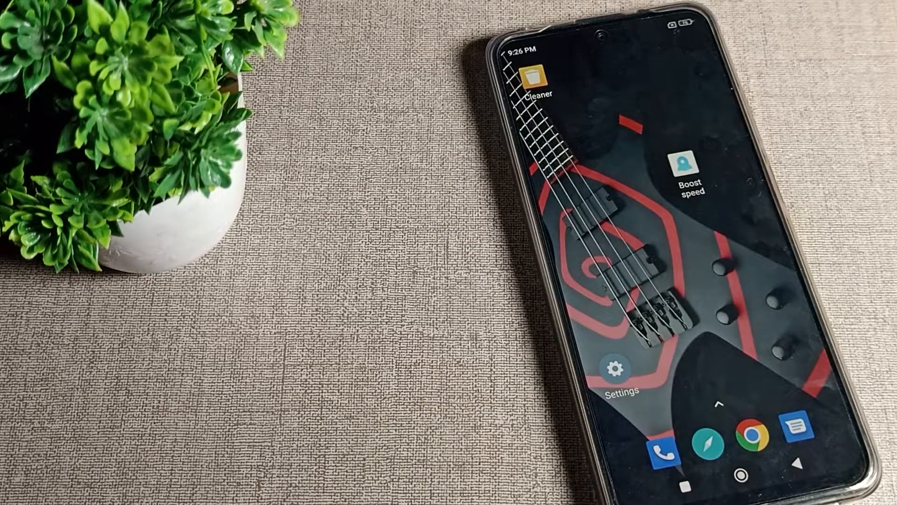